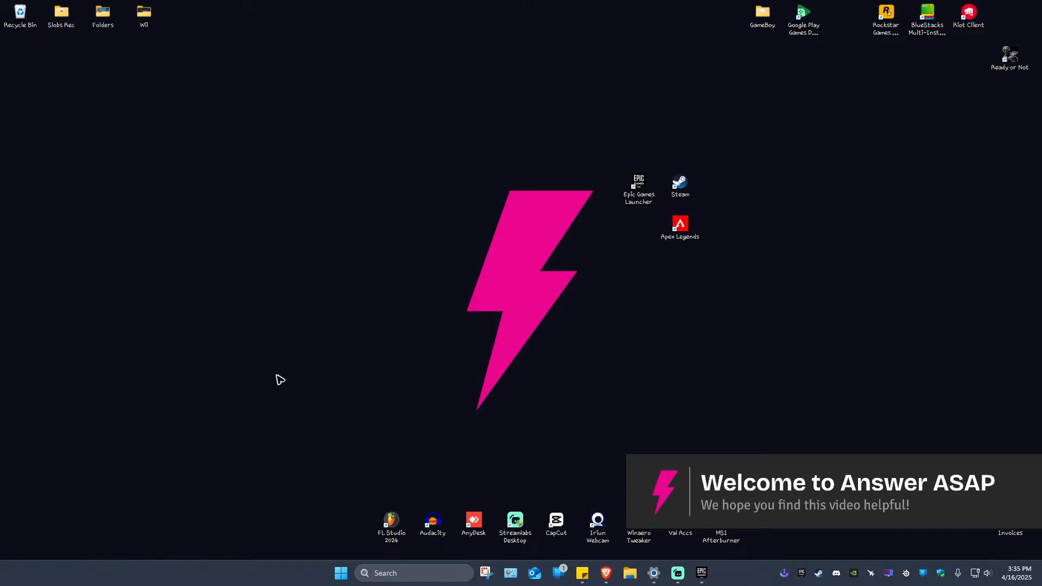
pyautogui.moveTo(375, 429)
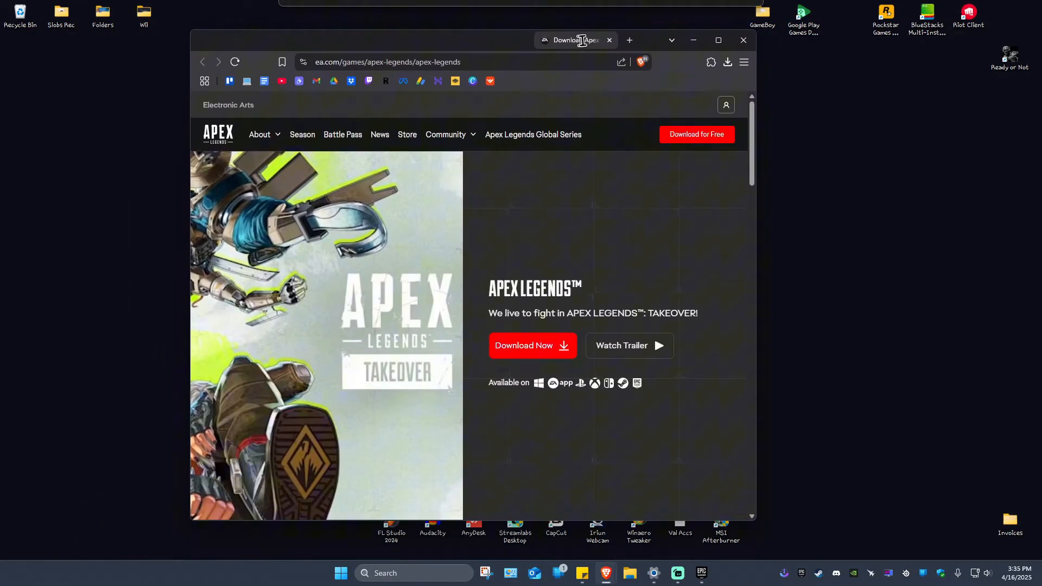
# - Leave Brave and launch the Epic Games Launcher from its desktop shortcut
pyautogui.click(717, 40)
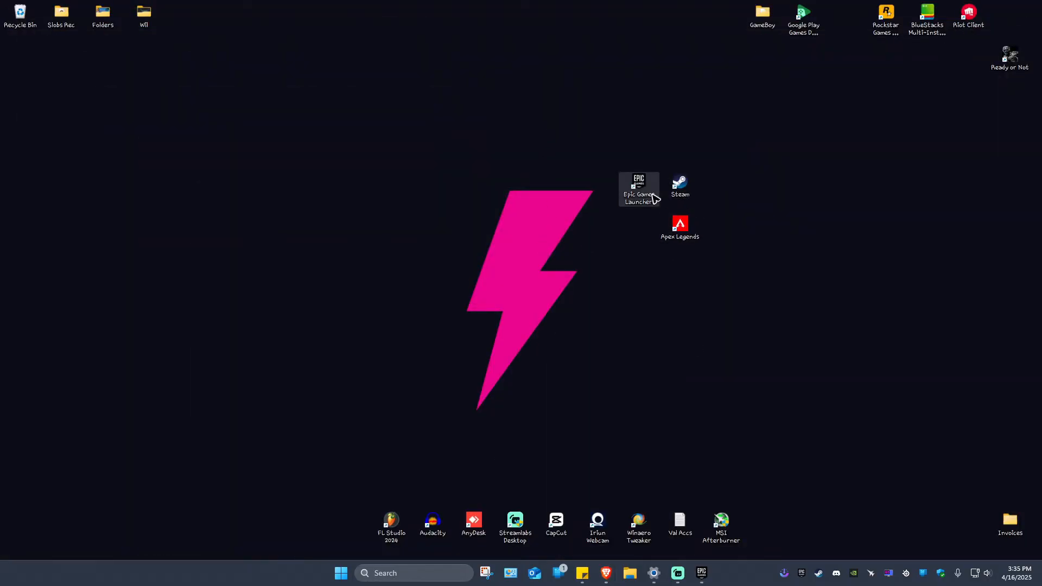
pyautogui.doubleClick(637, 188)
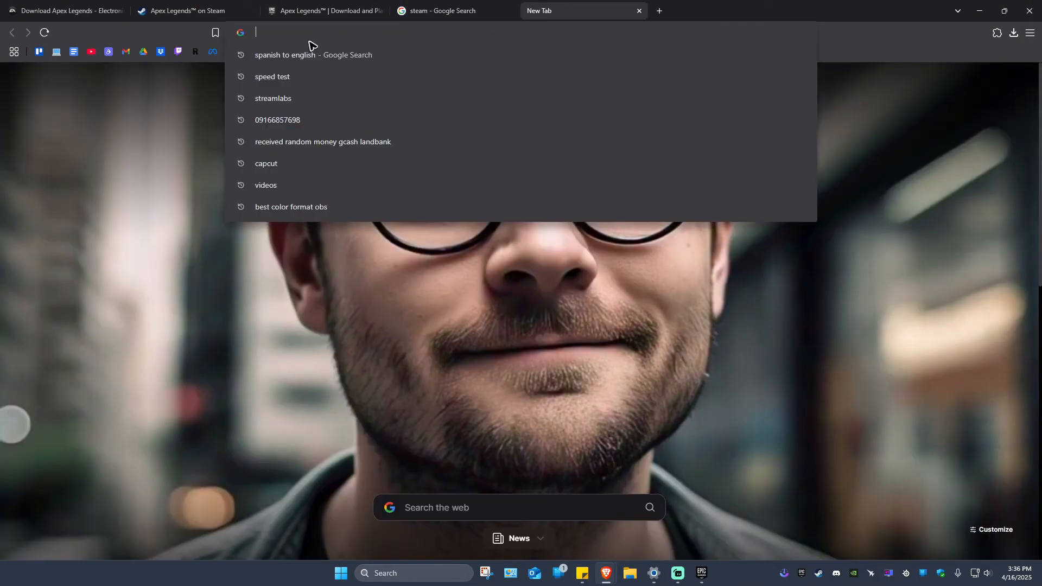
pyautogui.write('ep')
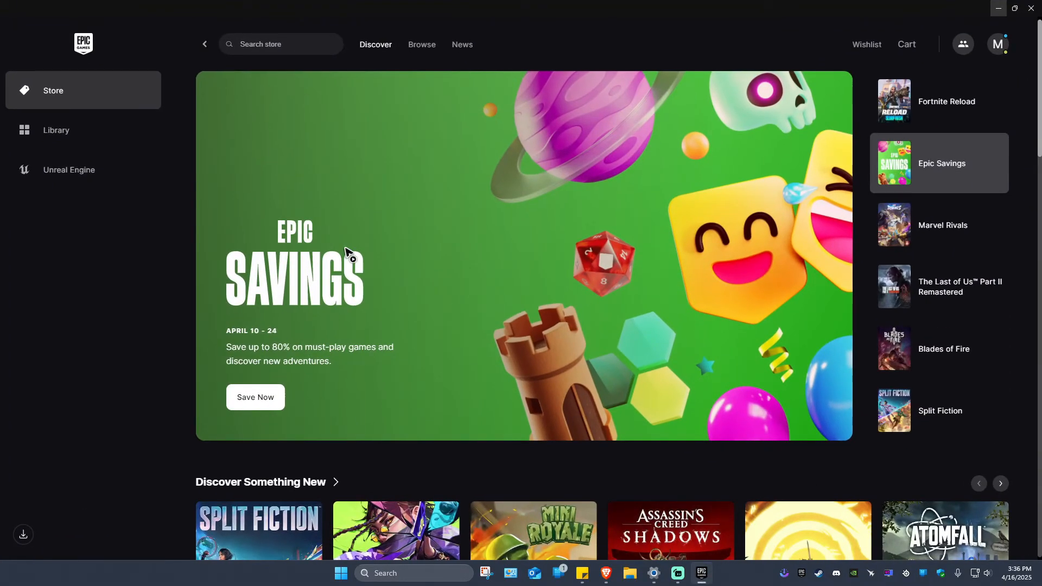
# - Search the Epic store for 'apex' so Apex Legends™ appears in the suggestions
pyautogui.click(56, 129)
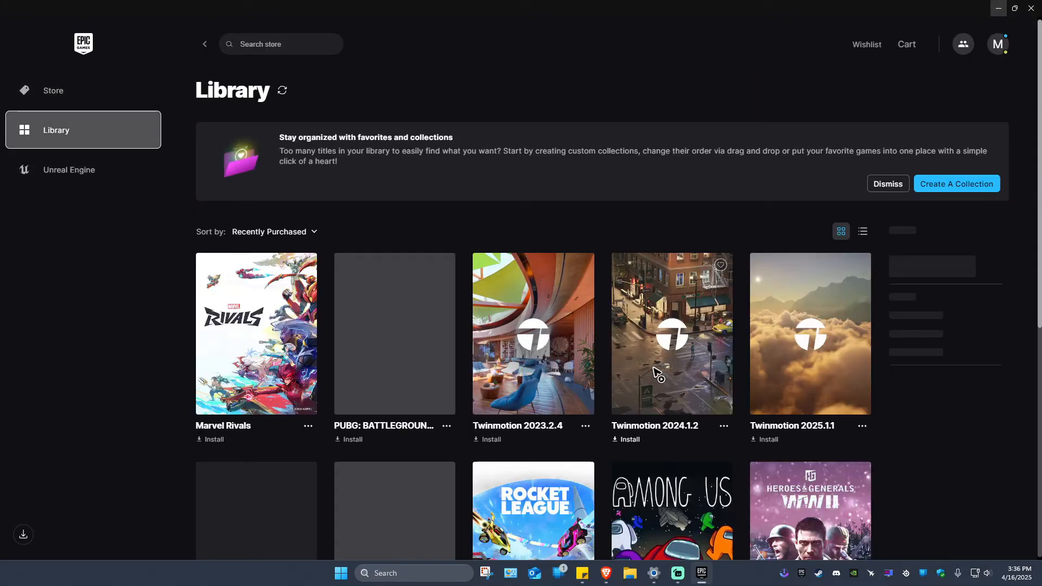
pyautogui.click(887, 183)
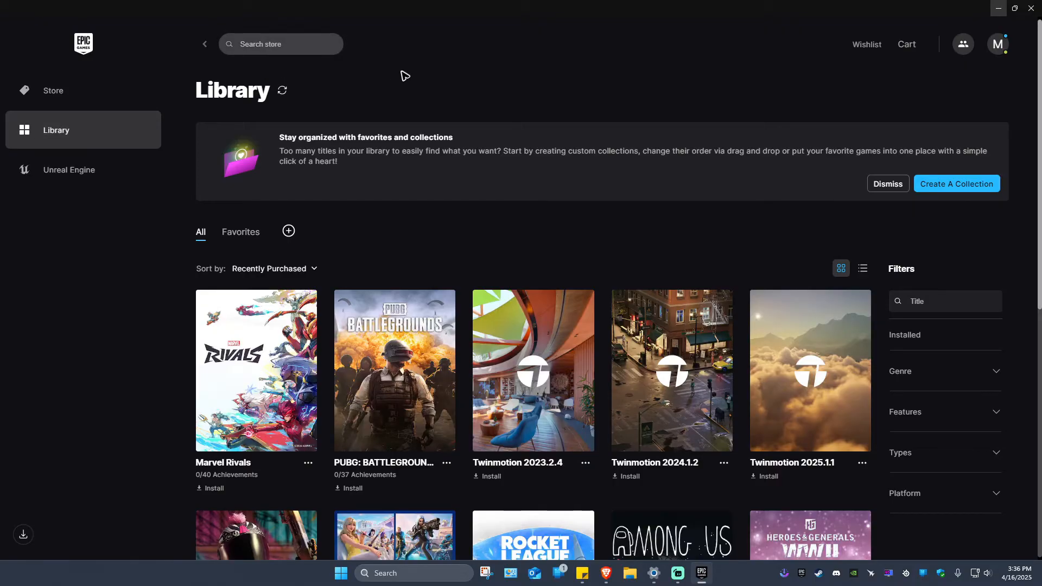
pyautogui.write('apex')
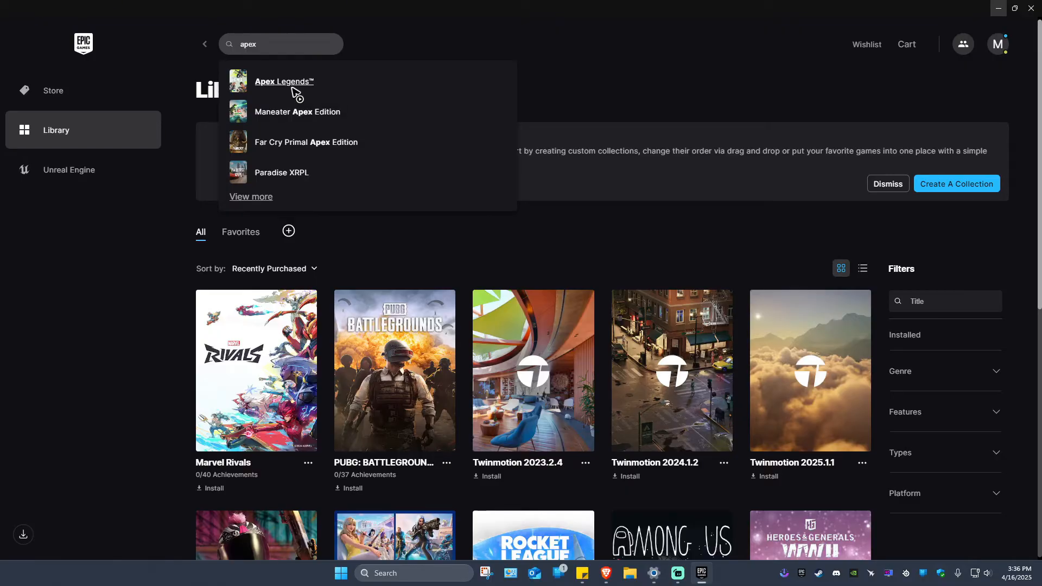
# - Claim the free Apex Legends™ from its store page and place the order
pyautogui.click(52, 90)
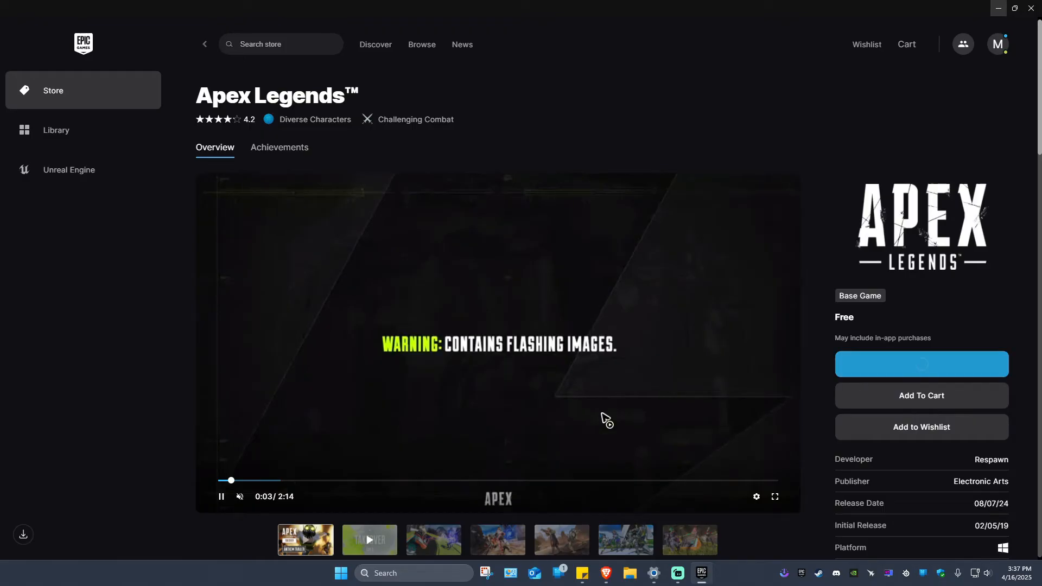
pyautogui.click(922, 364)
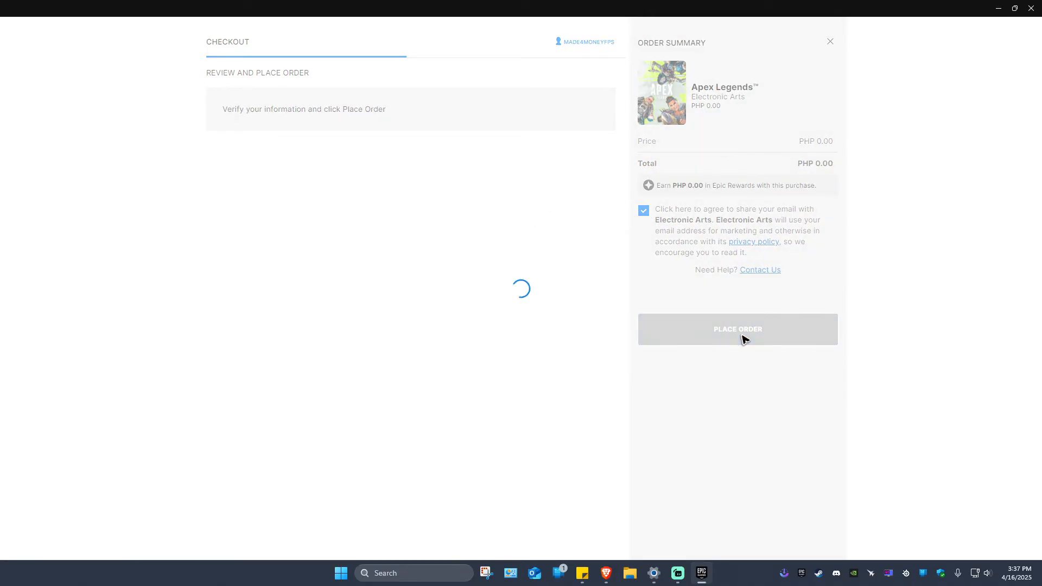
pyautogui.click(737, 329)
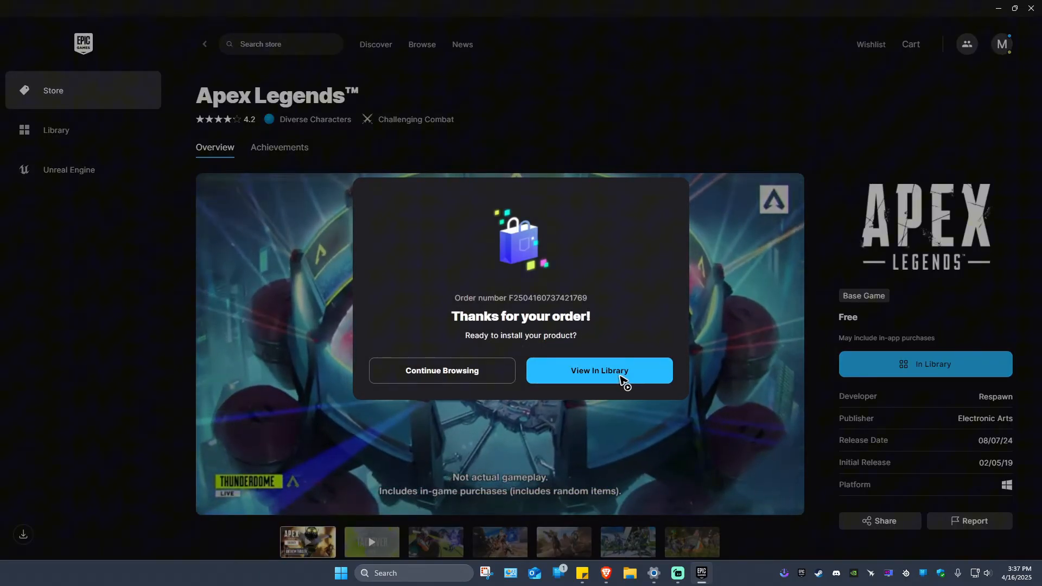
# - Start installing Apex Legends™ from the library, then bring Steam to the front
pyautogui.click(599, 370)
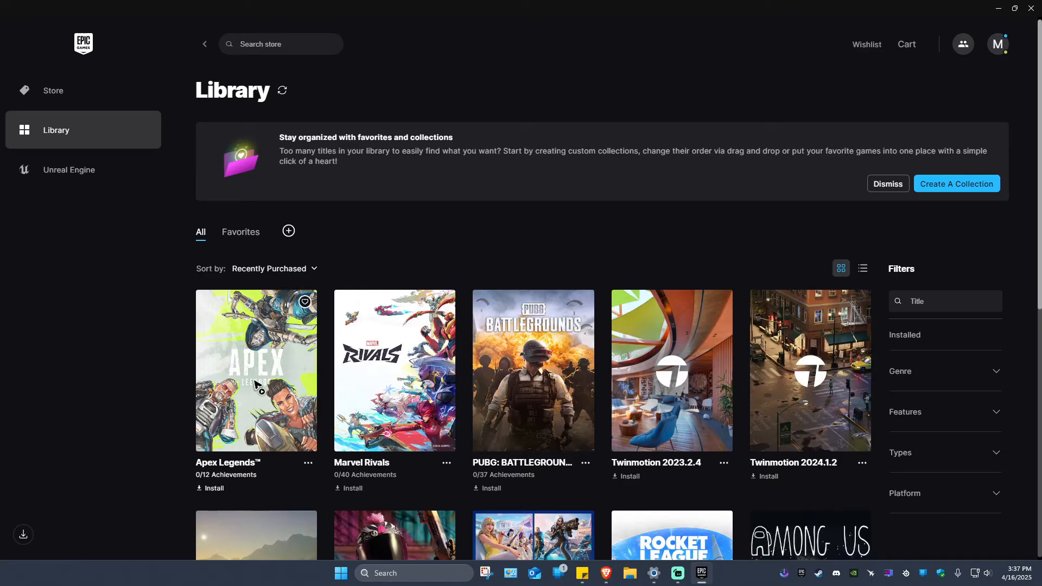
pyautogui.click(214, 487)
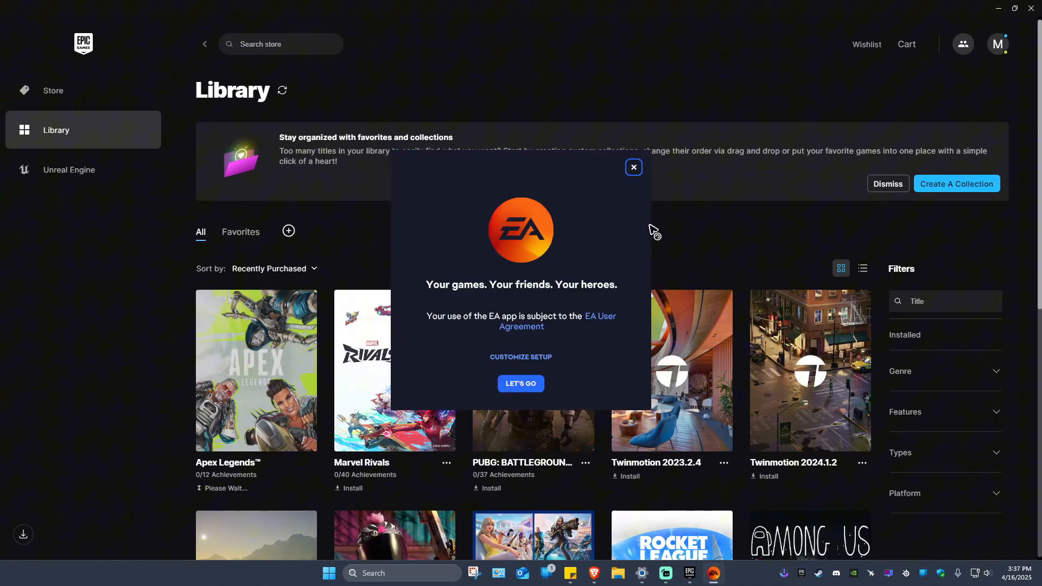
pyautogui.click(633, 168)
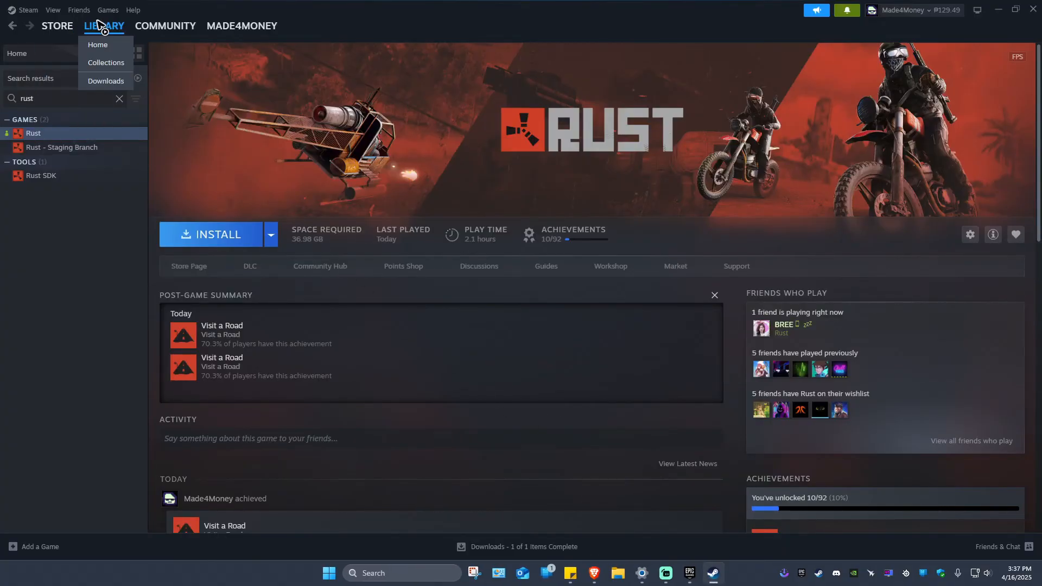
# - Find Apex Legends™ in the Steam store, confirming it is already in the library
pyautogui.click(58, 25)
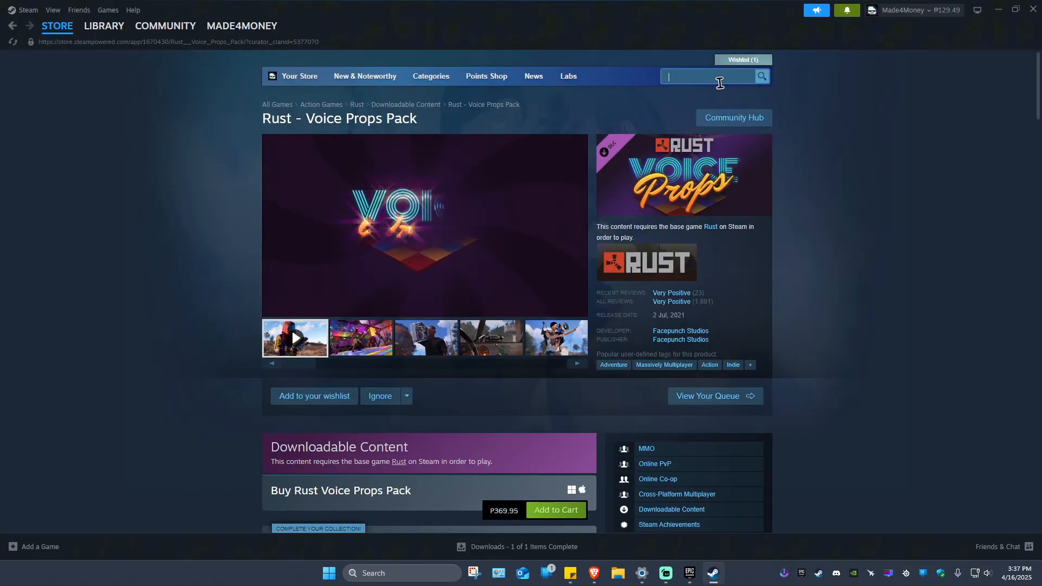
pyautogui.write('apex')
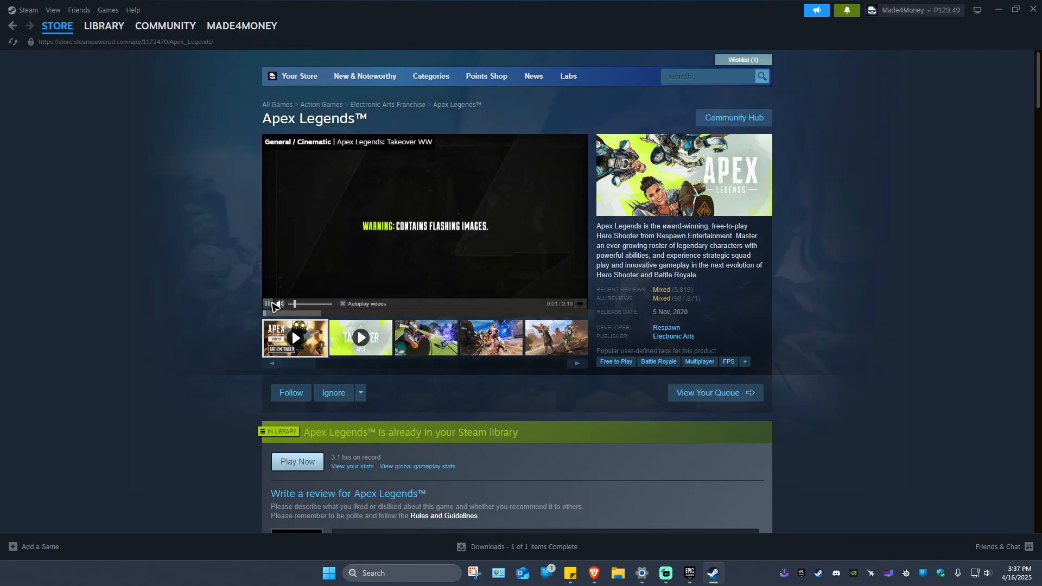
pyautogui.scroll(-3)
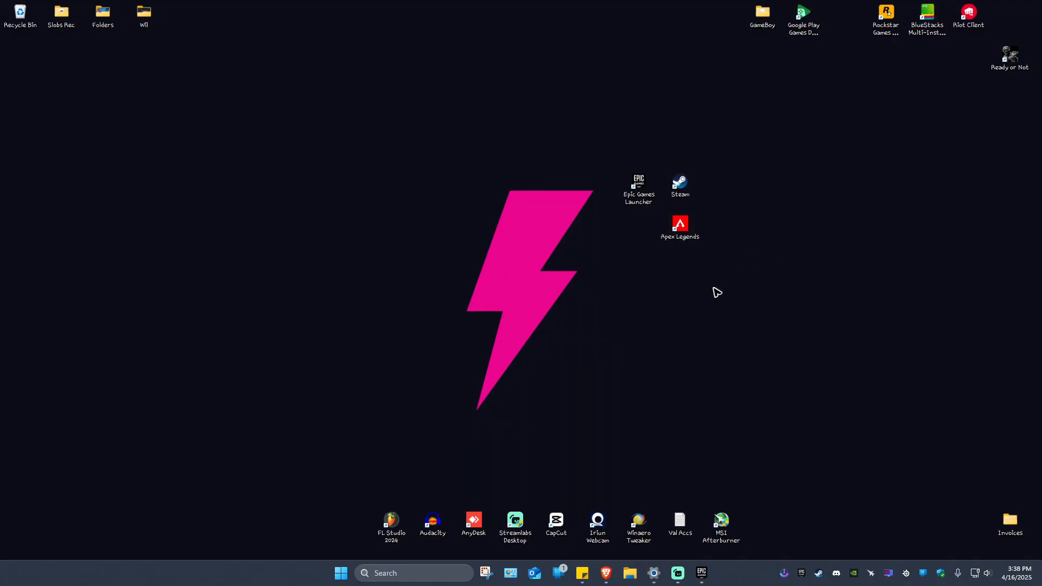
pyautogui.moveTo(354, 389)
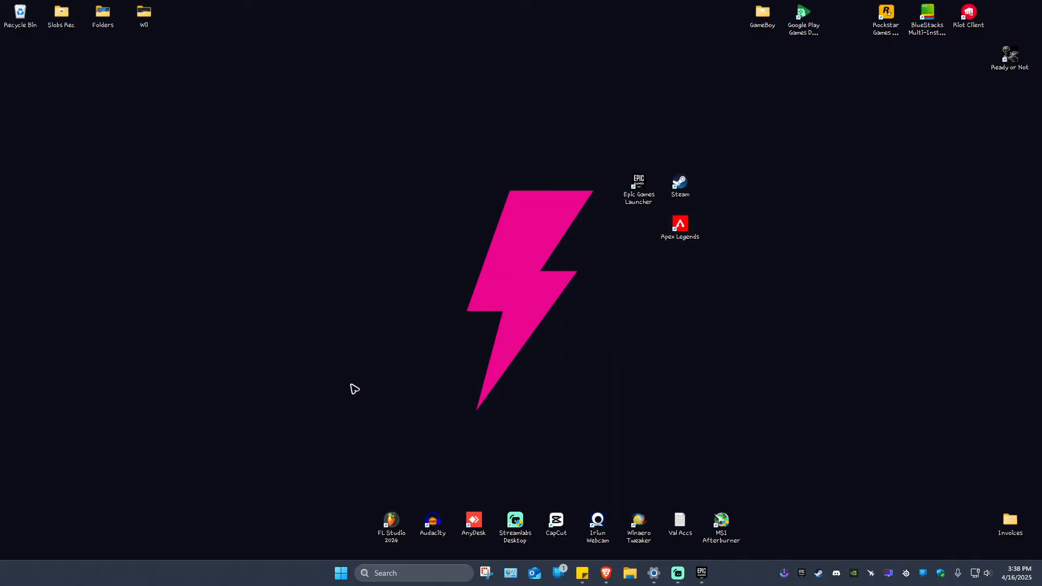
pyautogui.moveTo(345, 347)
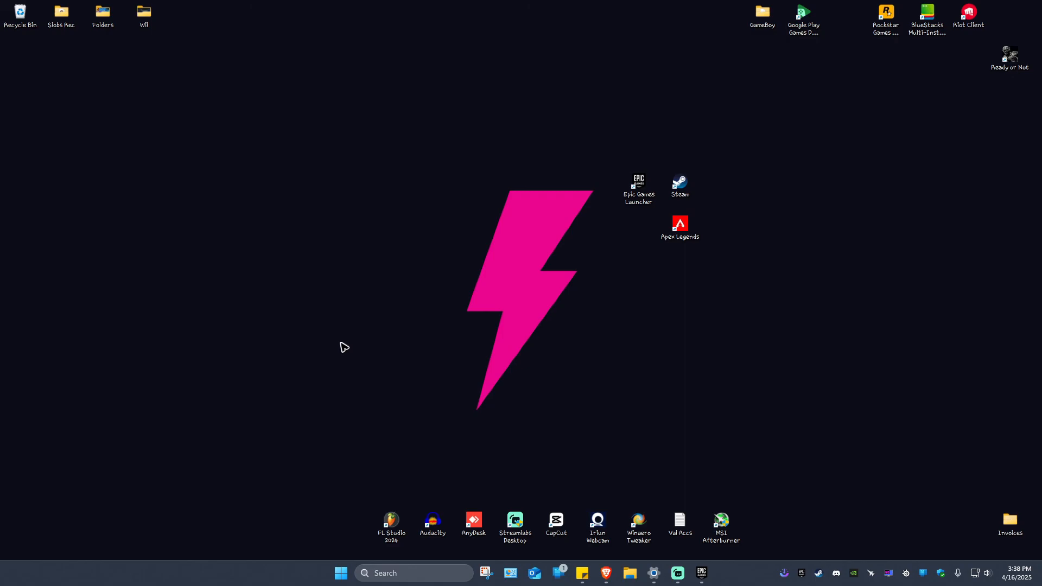